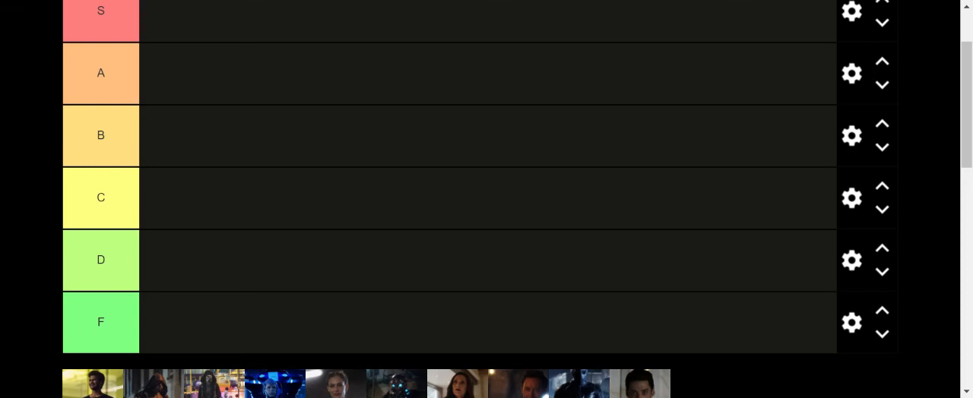
mouse_move(435, 354)
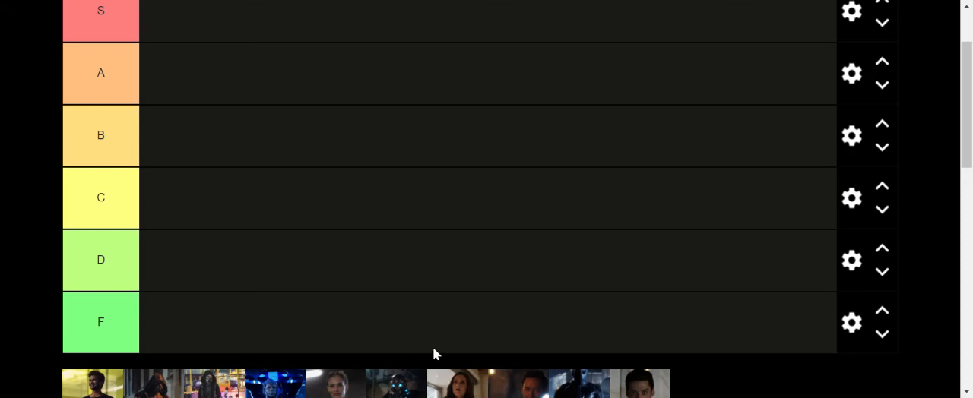
Step: Scroll down to the unsorted image pool below the tier rows
scroll("down", 3)
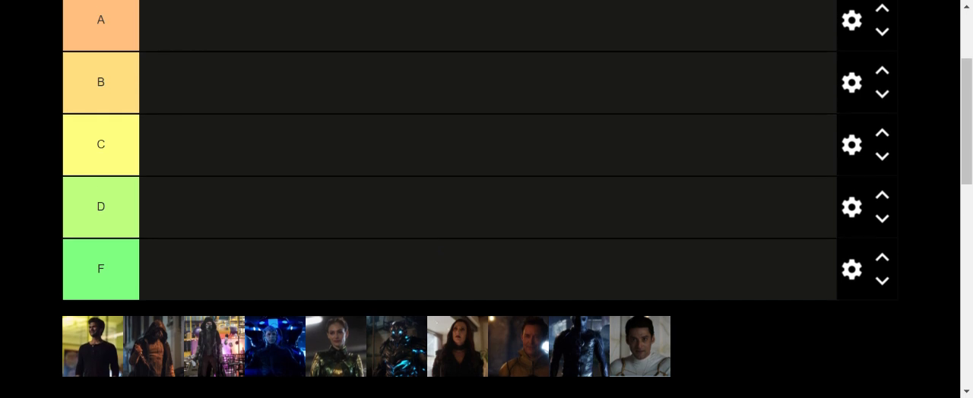
mouse_move(484, 205)
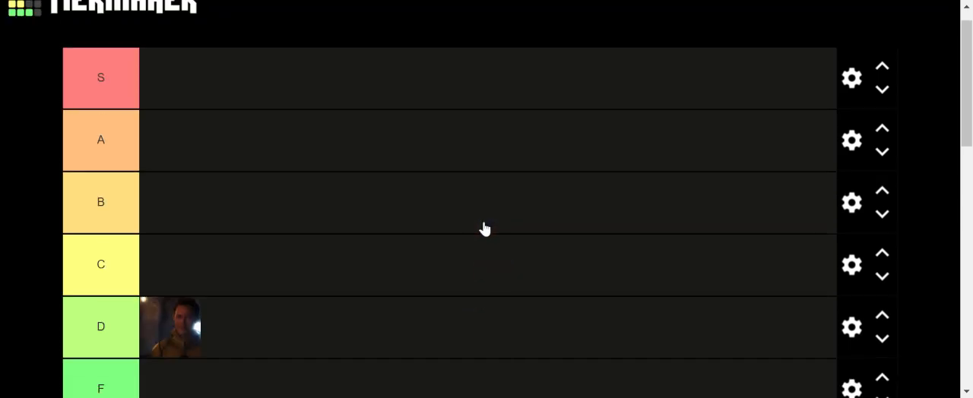
mouse_move(197, 333)
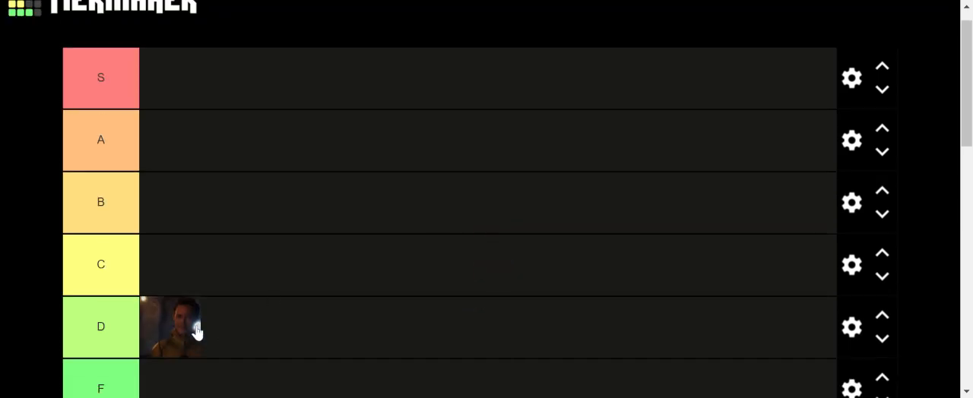
Step: Move the first villain image from D up through A into the S tier
left_click_drag(170, 327, 170, 139)
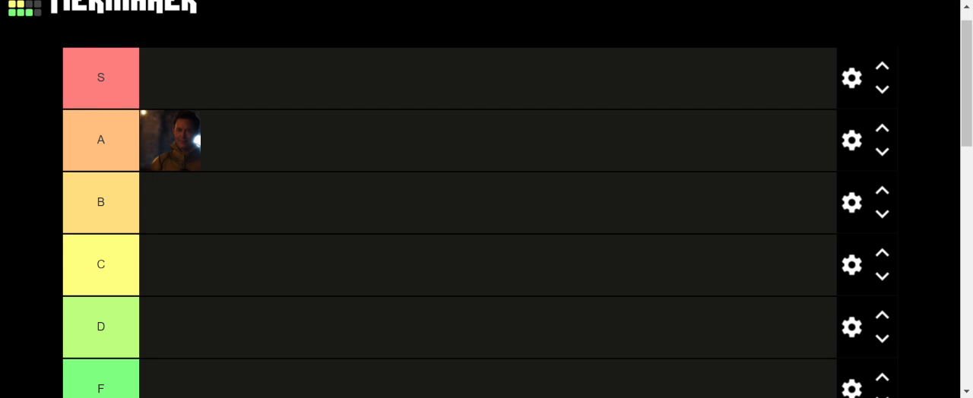
mouse_move(179, 149)
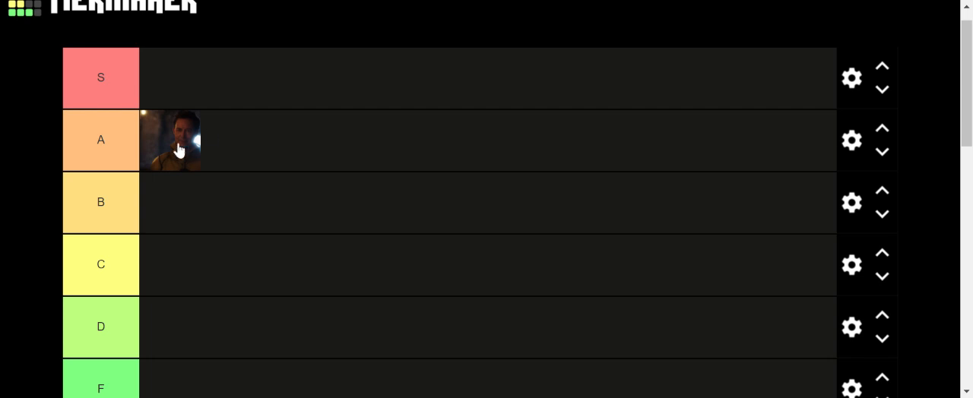
left_click_drag(170, 140, 170, 78)
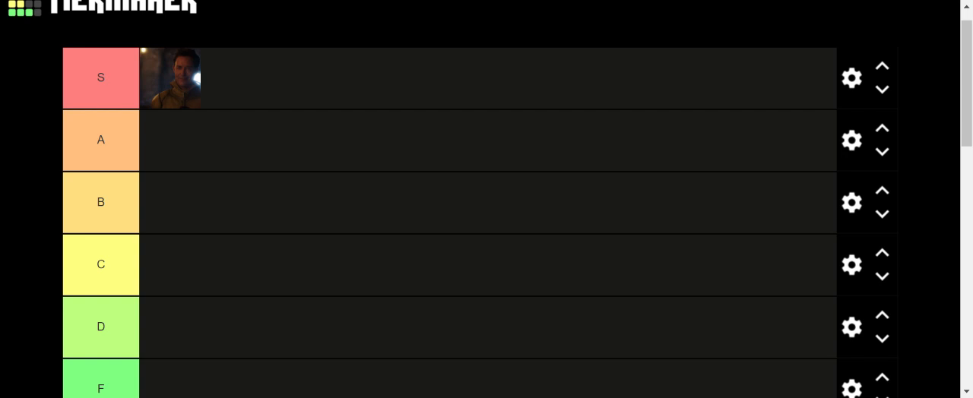
mouse_move(216, 24)
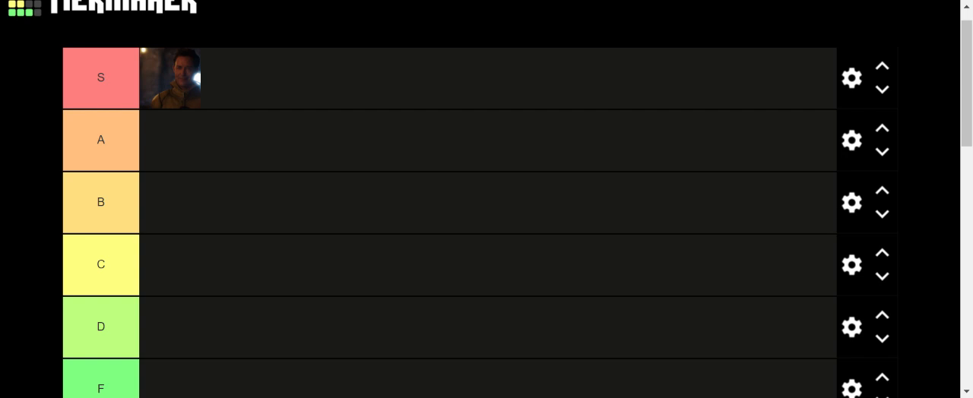
mouse_move(220, 77)
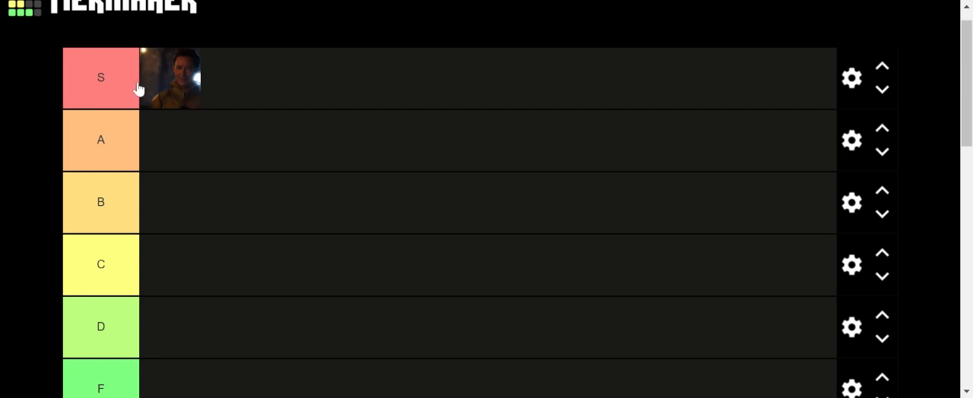
Step: Drag the dark-suited villain from the pool into the S tier beside the first villain
scroll("down", 3)
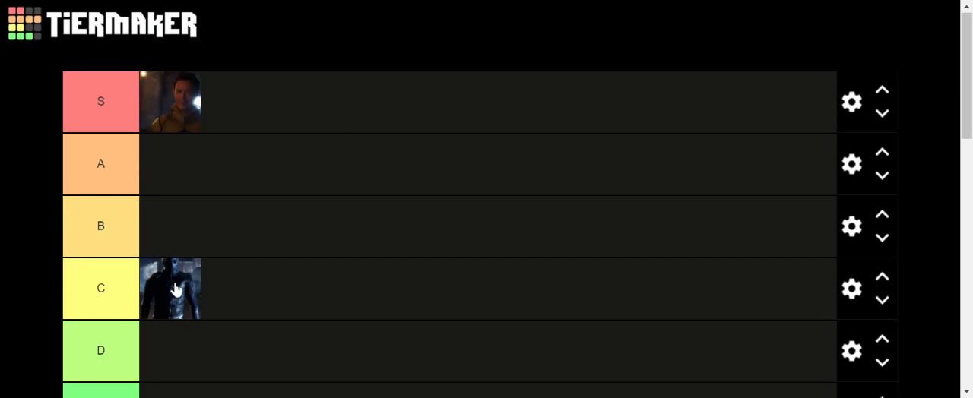
left_click_drag(170, 289, 228, 102)
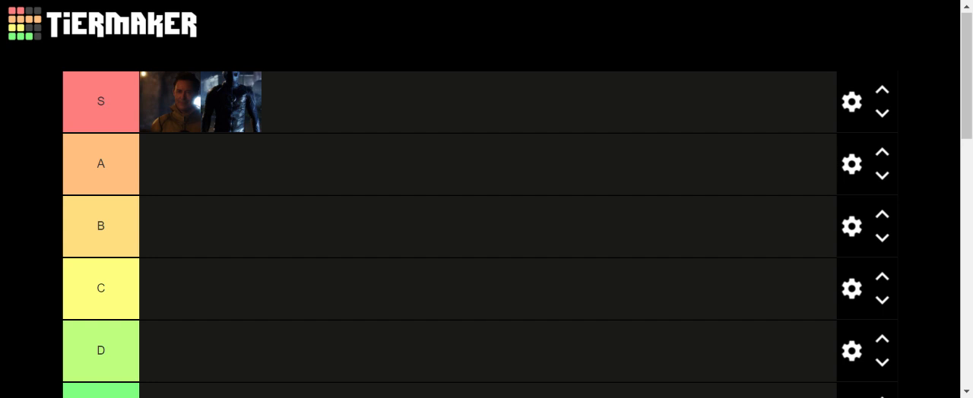
mouse_move(261, 72)
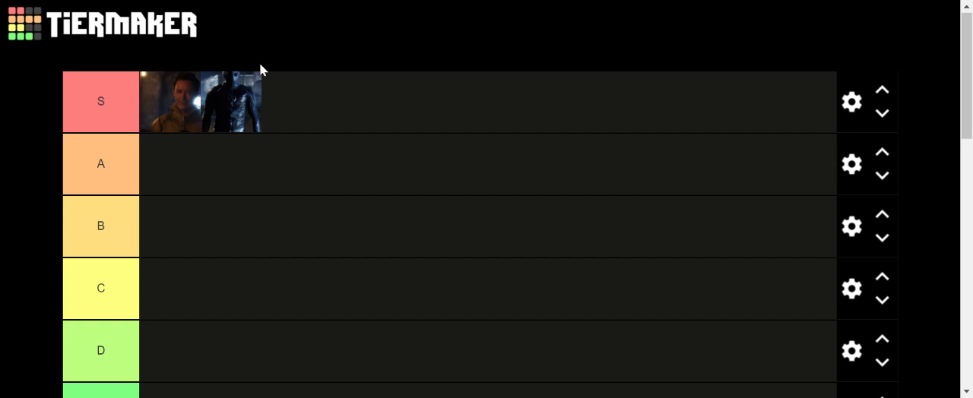
mouse_move(298, 158)
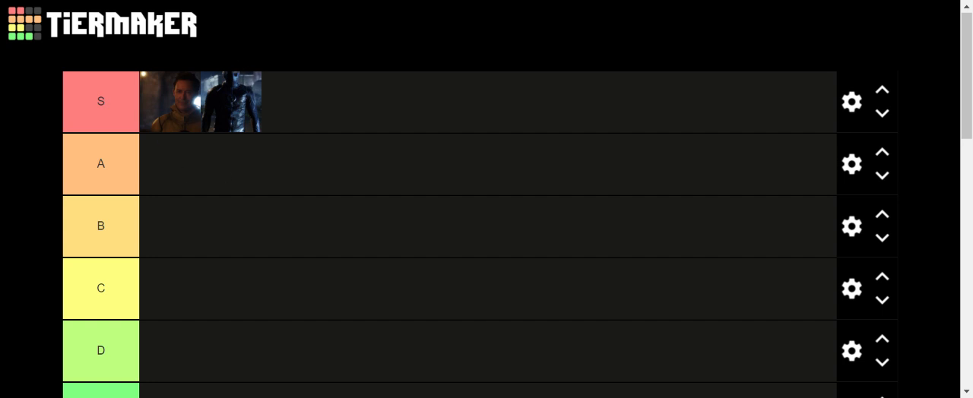
mouse_move(183, 112)
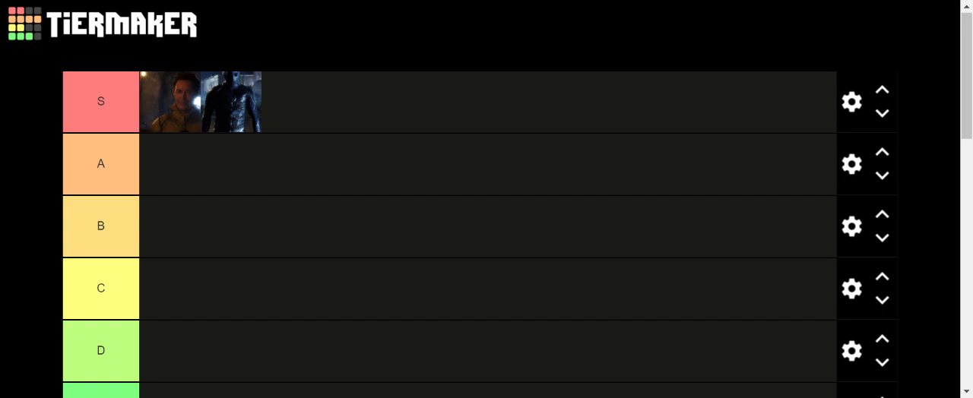
mouse_move(272, 106)
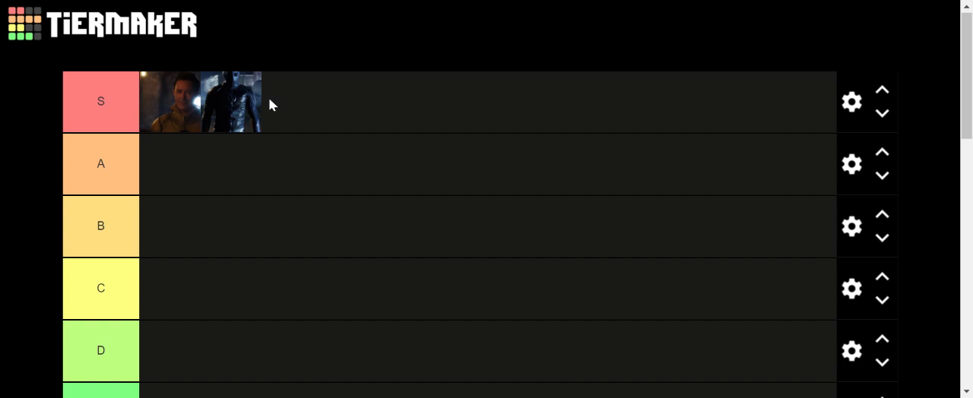
mouse_move(152, 122)
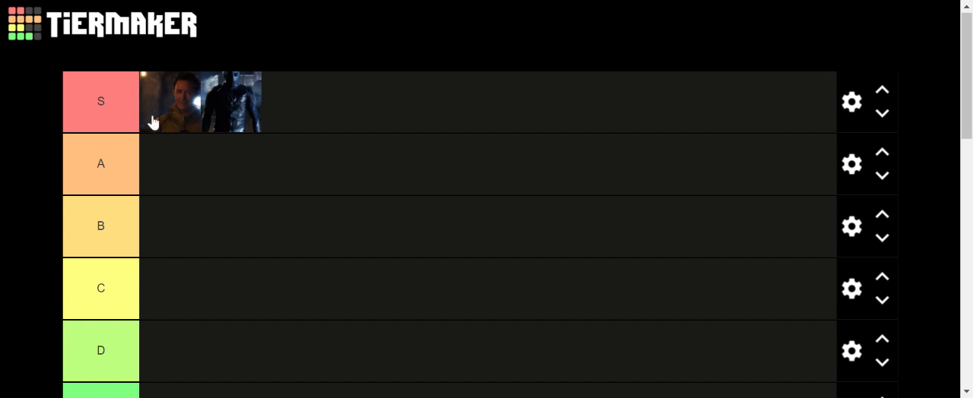
mouse_move(225, 120)
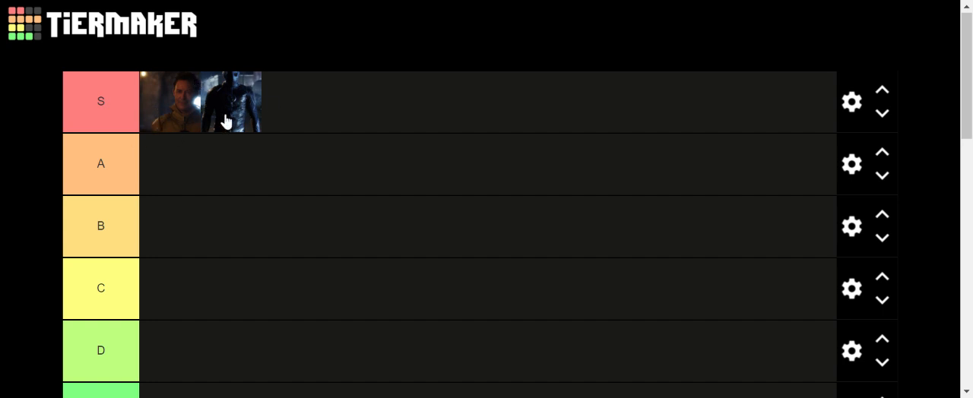
mouse_move(289, 119)
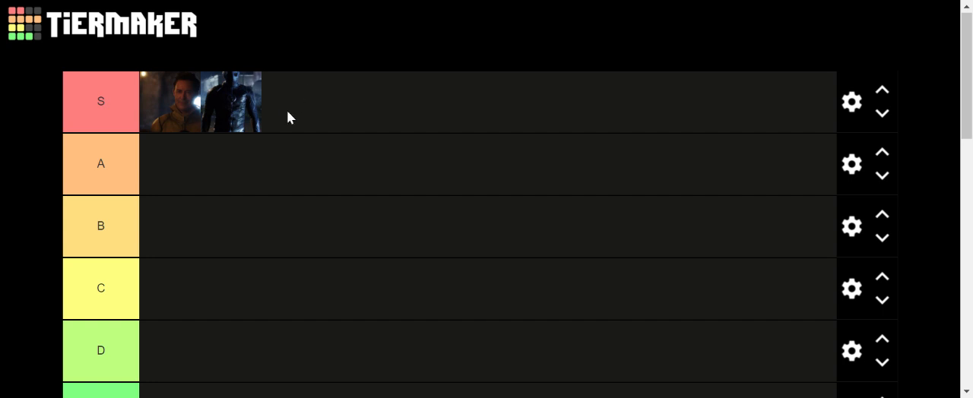
Step: Scroll down to reach the remaining villain thumbnails in the pool
scroll("down", 3)
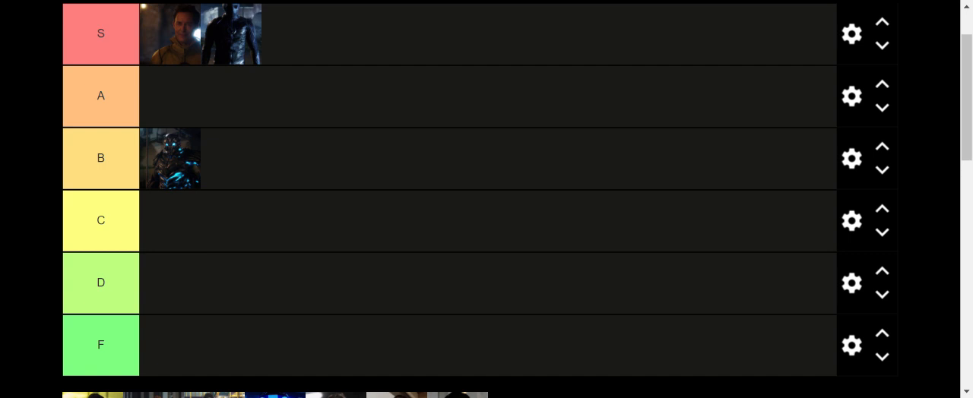
mouse_move(310, 27)
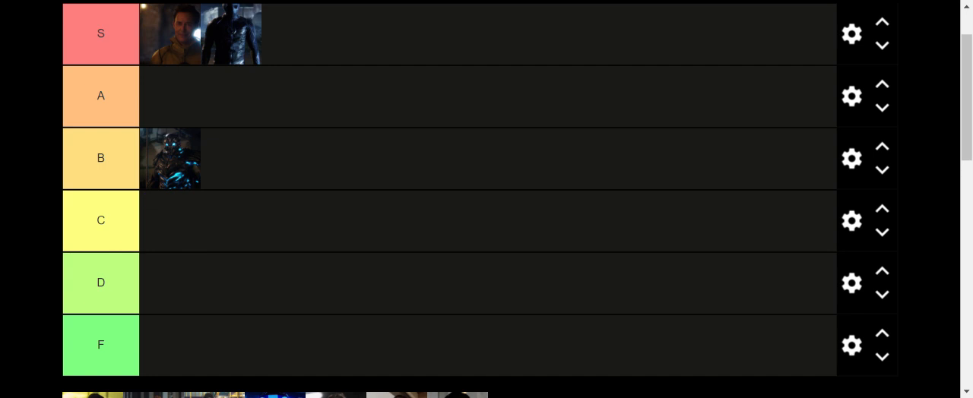
mouse_move(146, 200)
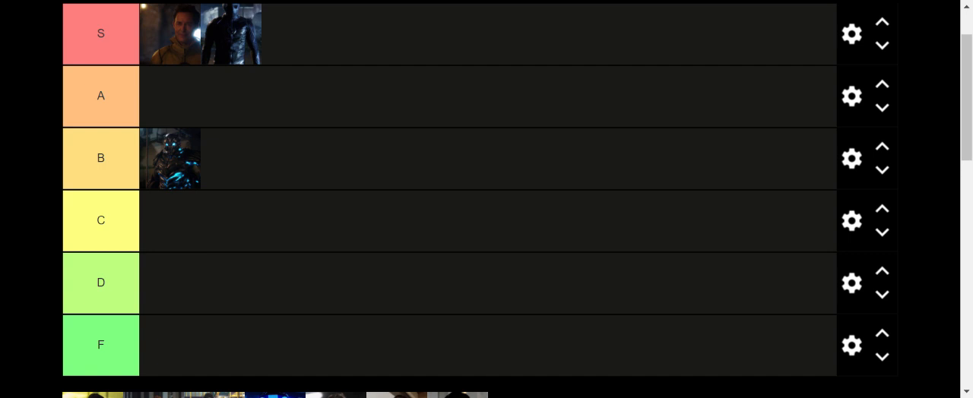
mouse_move(258, 197)
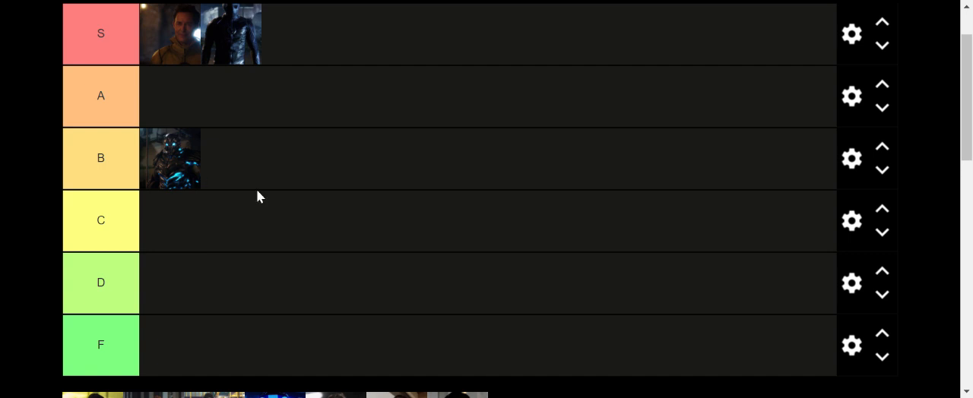
mouse_move(359, 319)
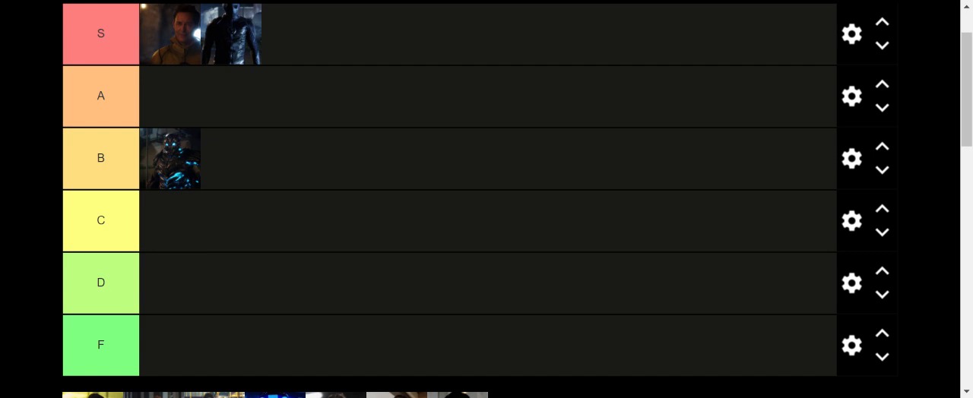
mouse_move(52, 64)
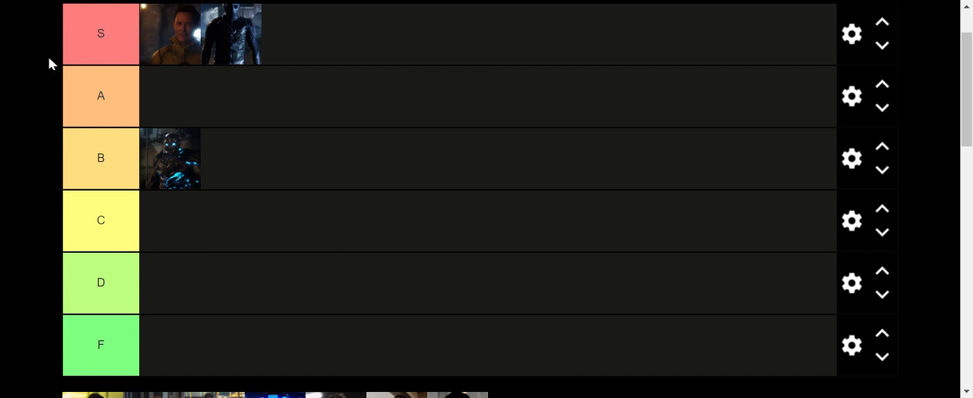
mouse_move(185, 203)
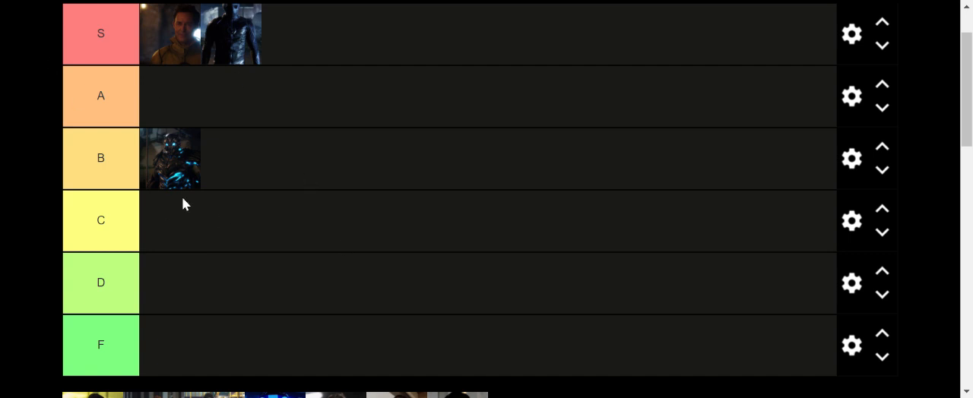
mouse_move(216, 204)
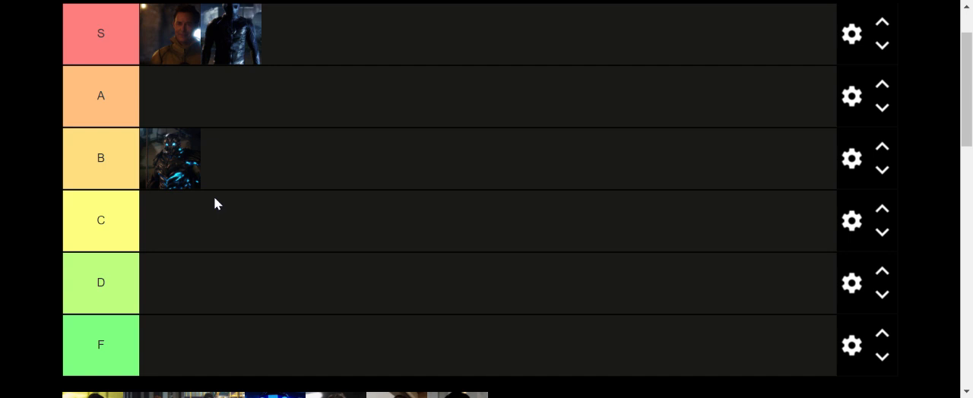
Step: Pull the blue-lit villain out of the pool and settle it in the B tier
scroll("down", 3)
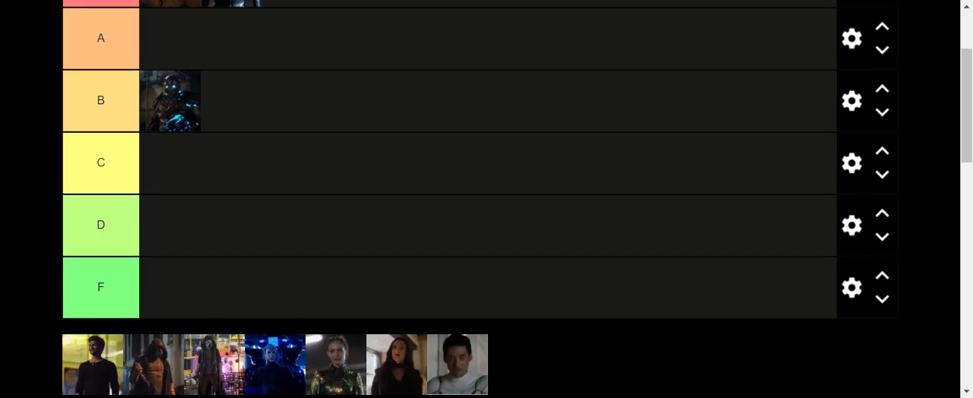
scroll("down", 3)
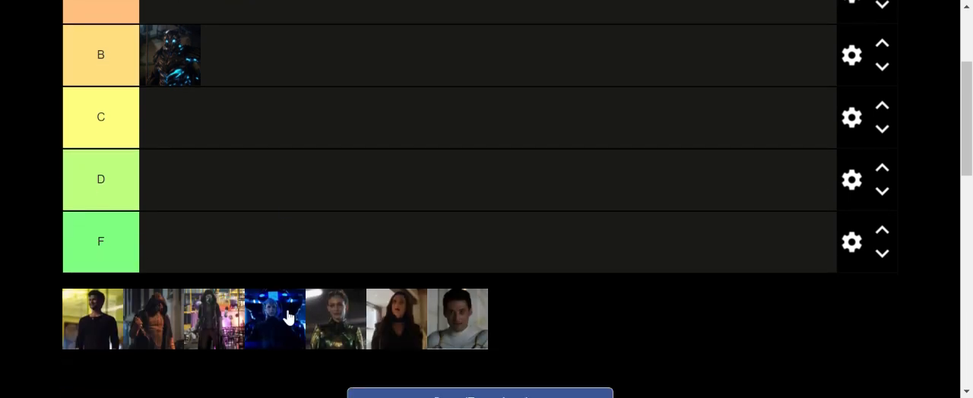
left_click_drag(275, 319, 306, 140)
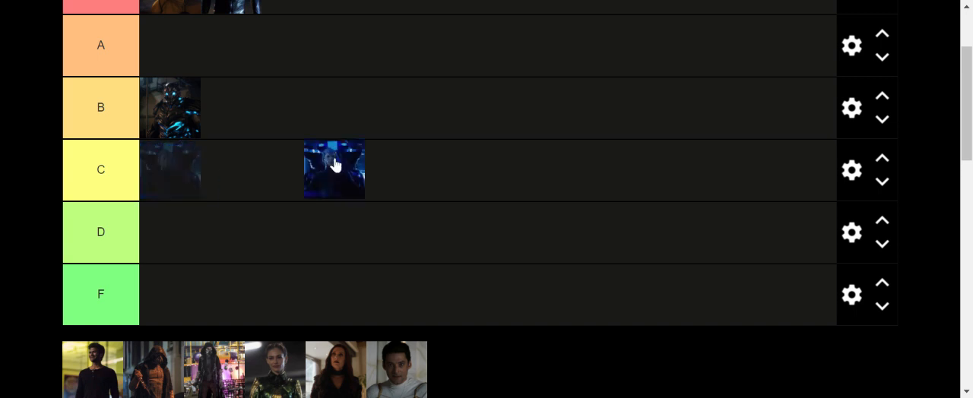
left_click_drag(334, 170, 231, 106)
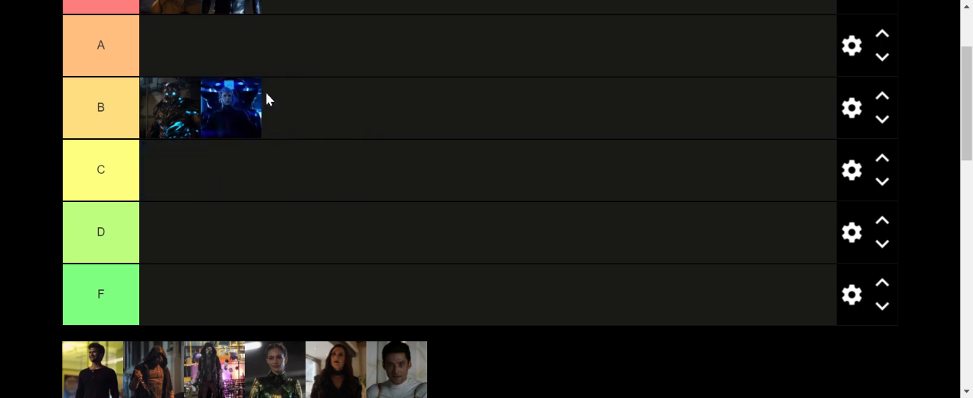
mouse_move(216, 112)
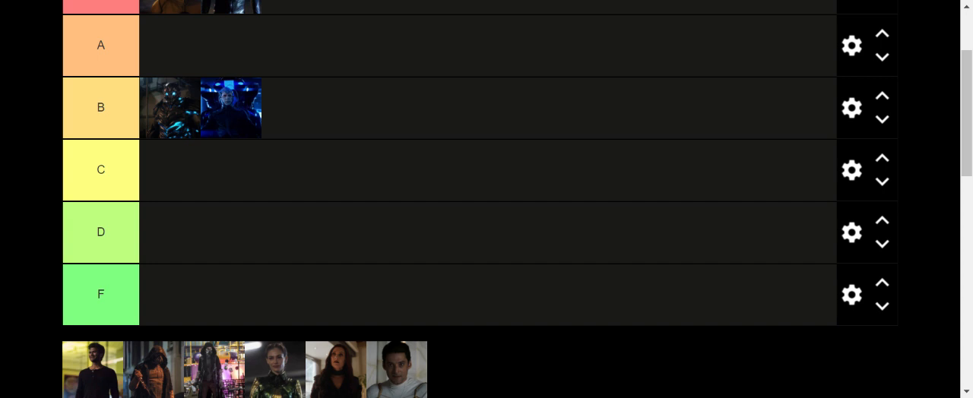
mouse_move(336, 266)
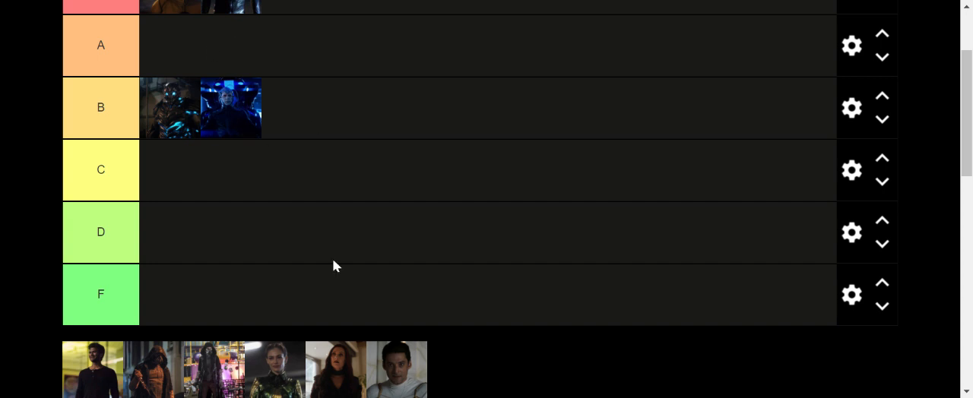
mouse_move(242, 85)
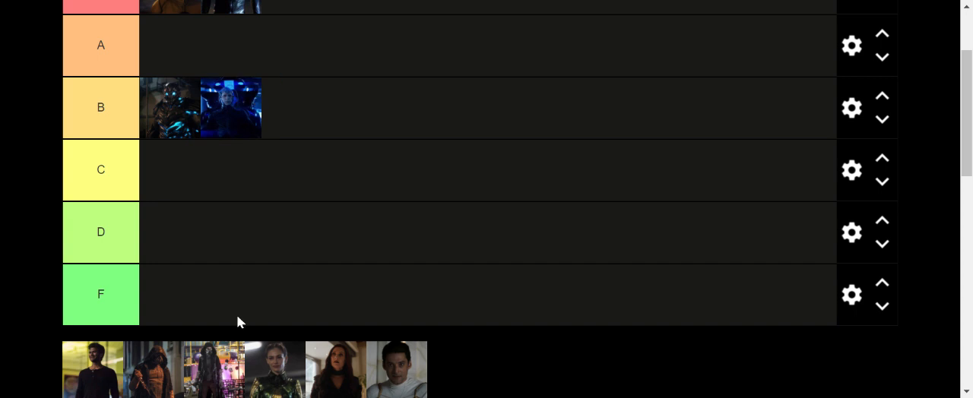
Step: Try the C-tier villain in B, then return it to the C tier
scroll("down", 3)
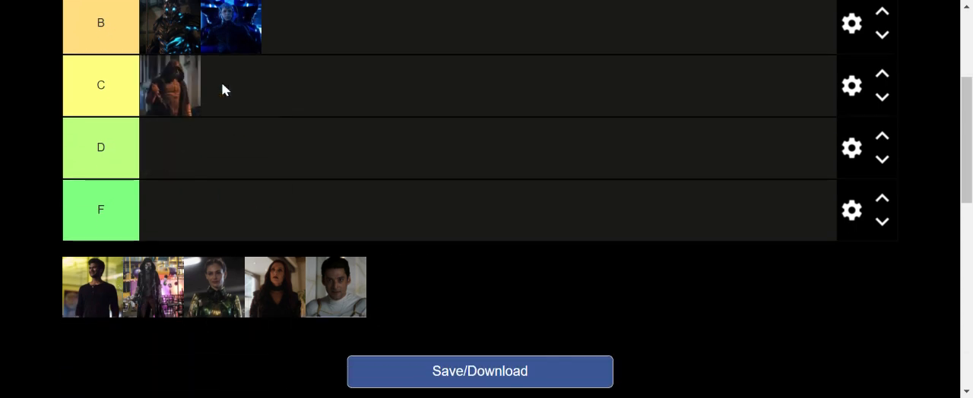
scroll("down", 3)
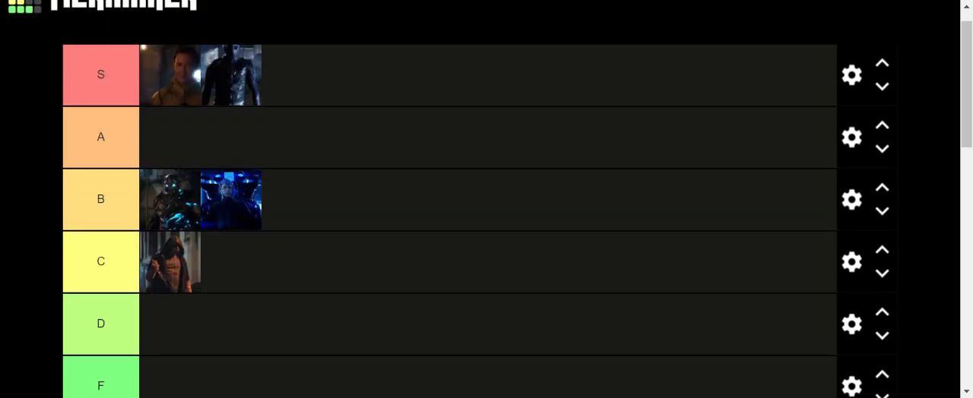
left_click_drag(170, 262, 388, 200)
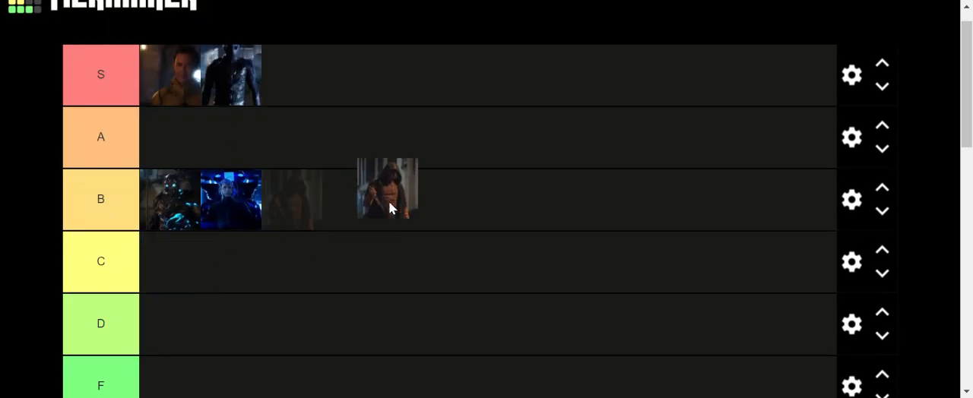
left_click_drag(388, 188, 169, 262)
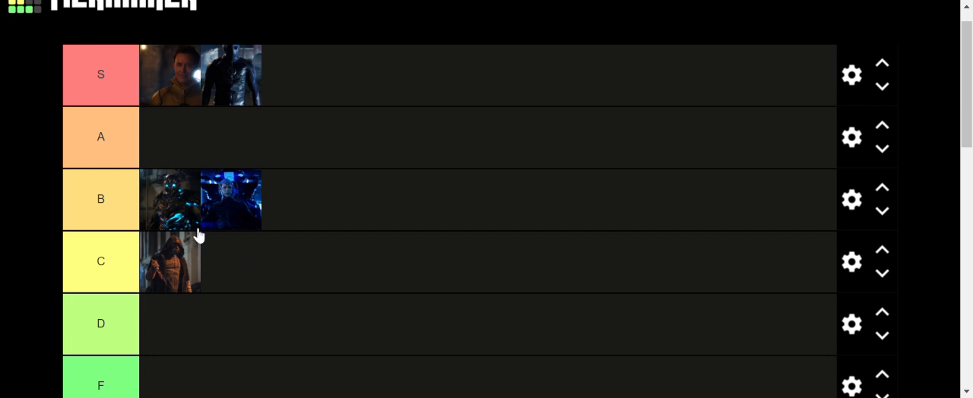
mouse_move(200, 231)
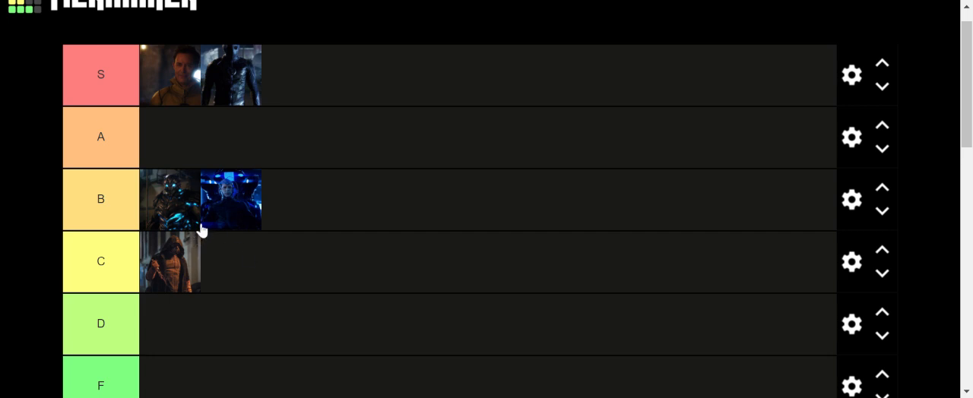
mouse_move(184, 259)
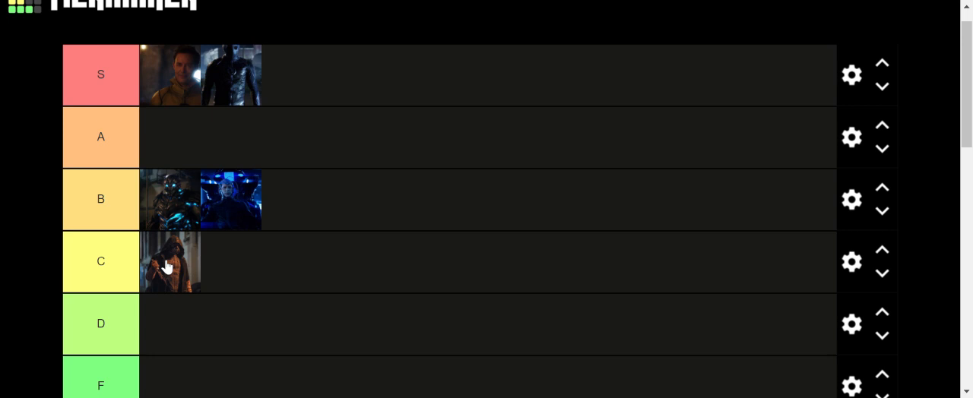
scroll("down", 3)
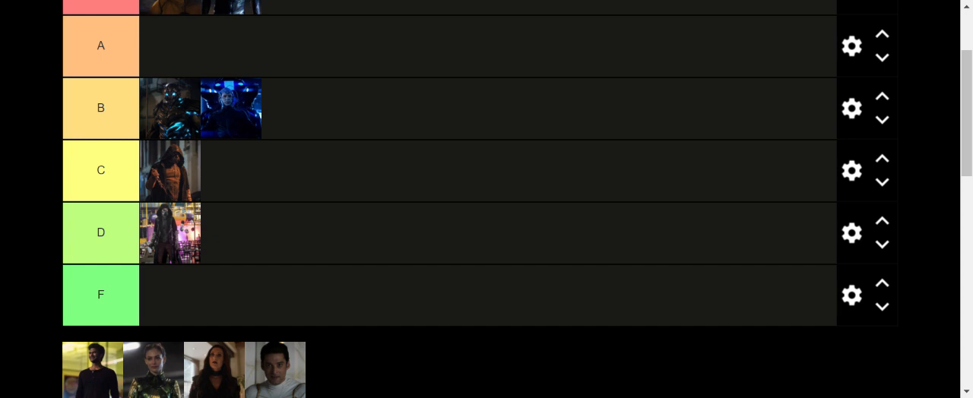
mouse_move(163, 189)
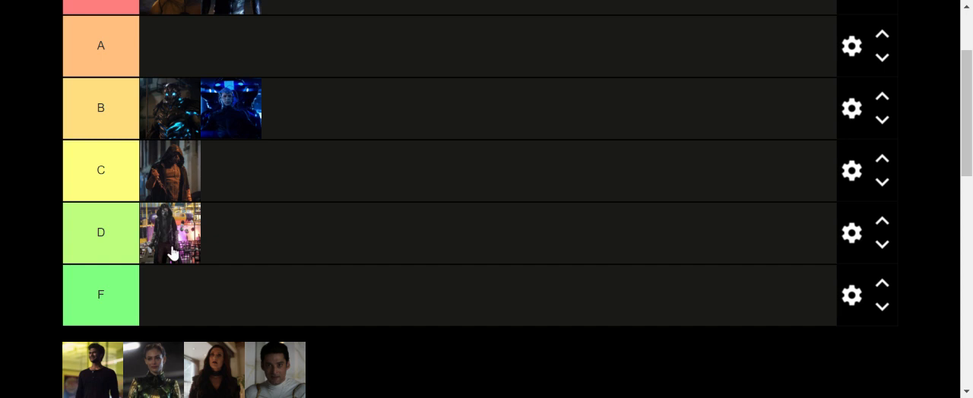
mouse_move(201, 265)
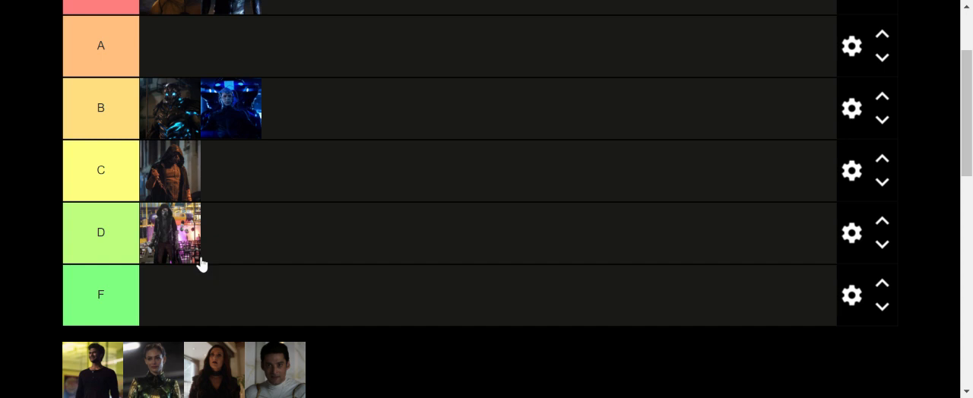
mouse_move(192, 258)
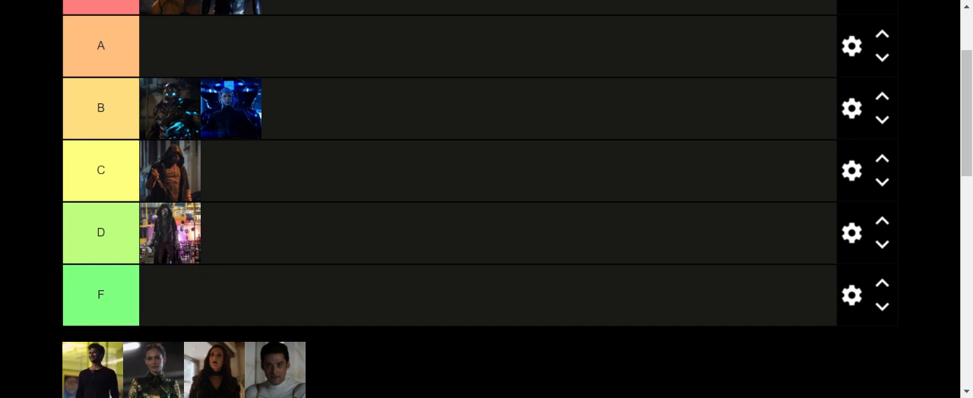
mouse_move(128, 210)
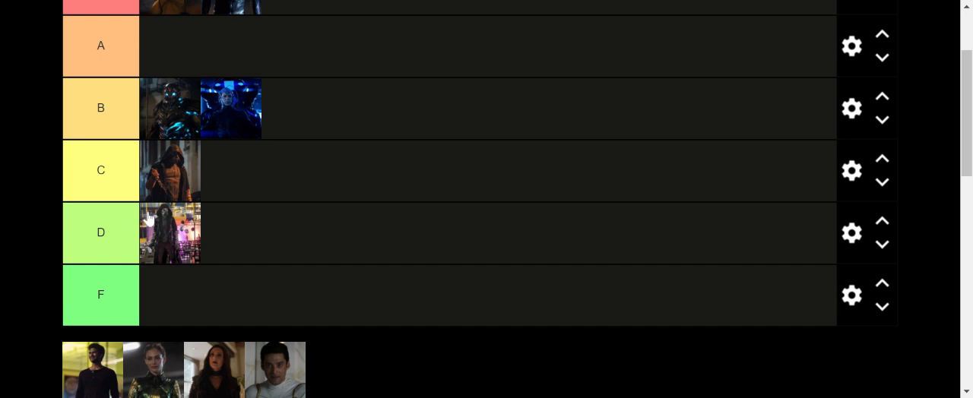
mouse_move(179, 169)
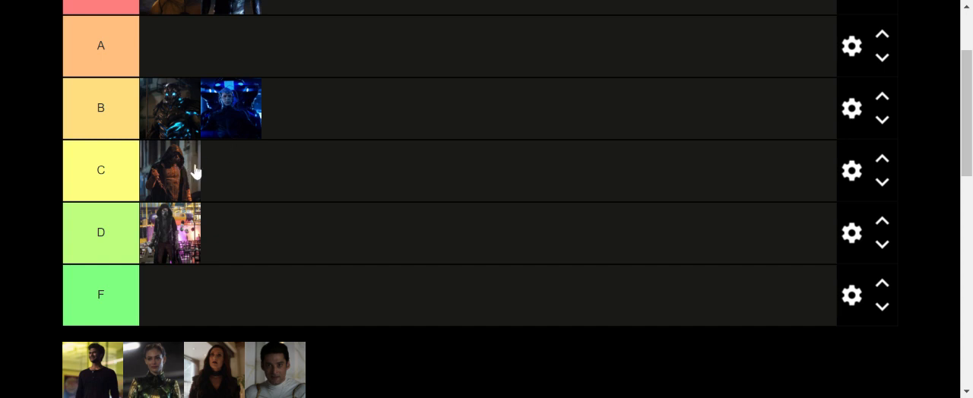
mouse_move(199, 161)
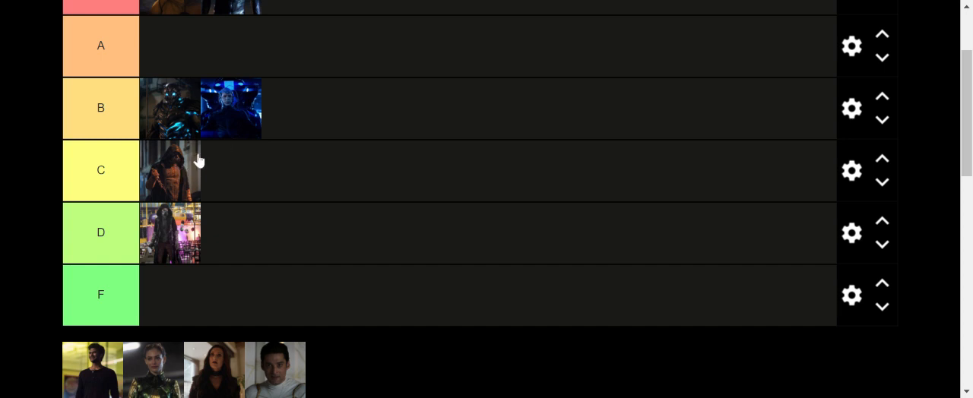
mouse_move(137, 373)
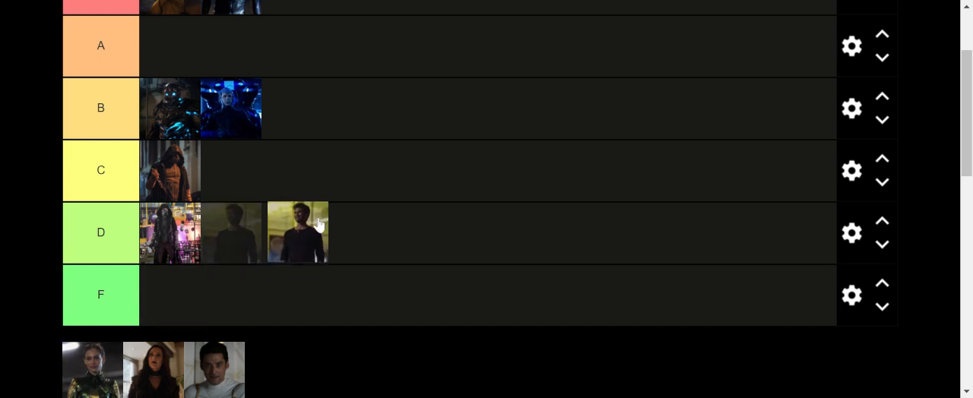
left_click_drag(297, 232, 297, 108)
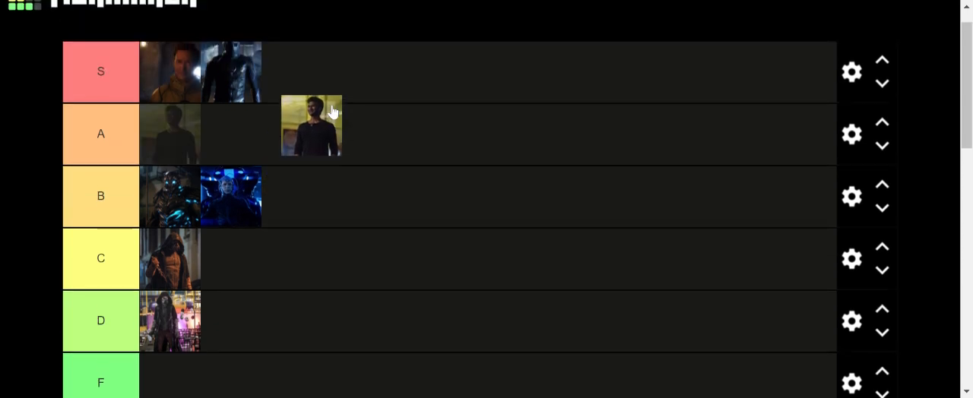
left_click_drag(310, 124, 292, 72)
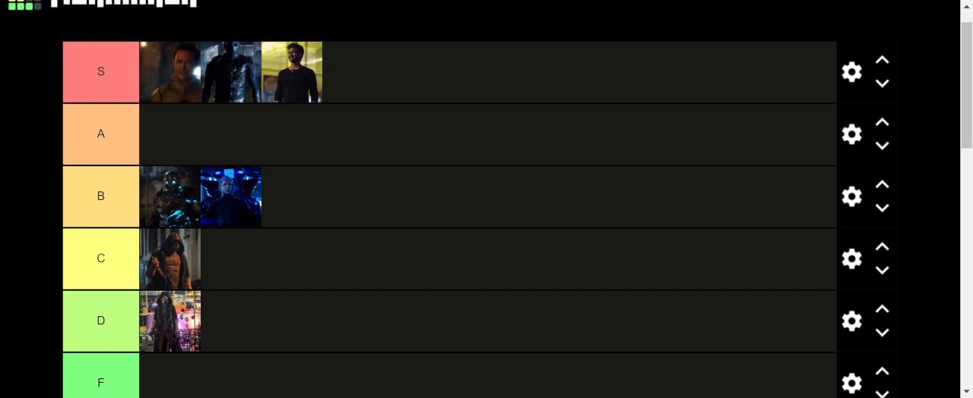
mouse_move(376, 158)
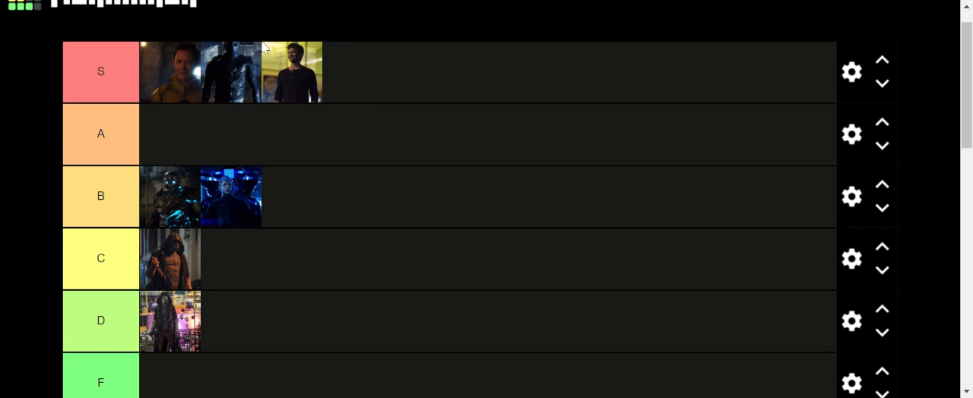
mouse_move(341, 95)
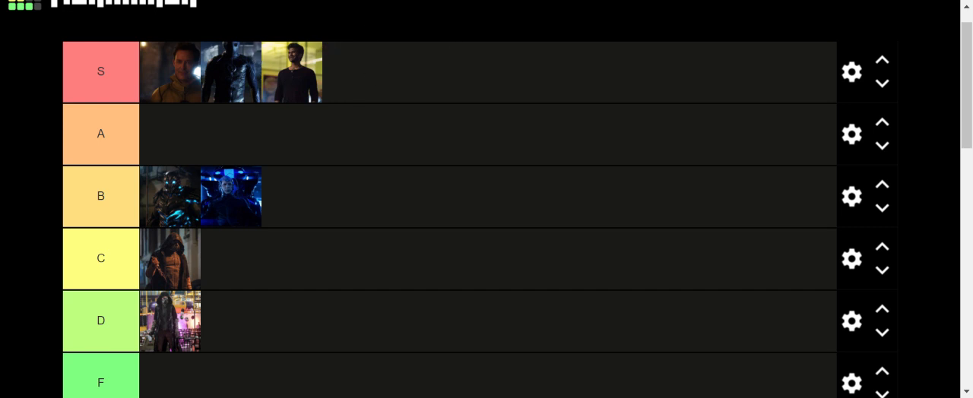
Step: Take the green-and-gold suited woman from the pool and drop her in tier D
scroll("down", 3)
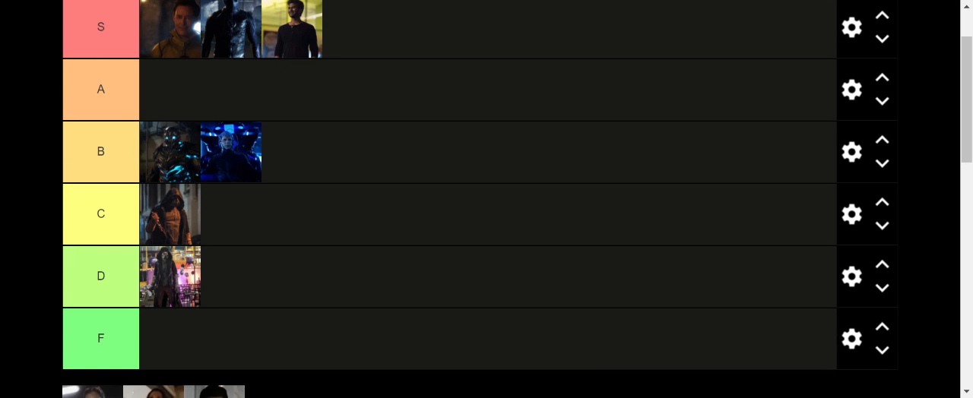
scroll("down", 3)
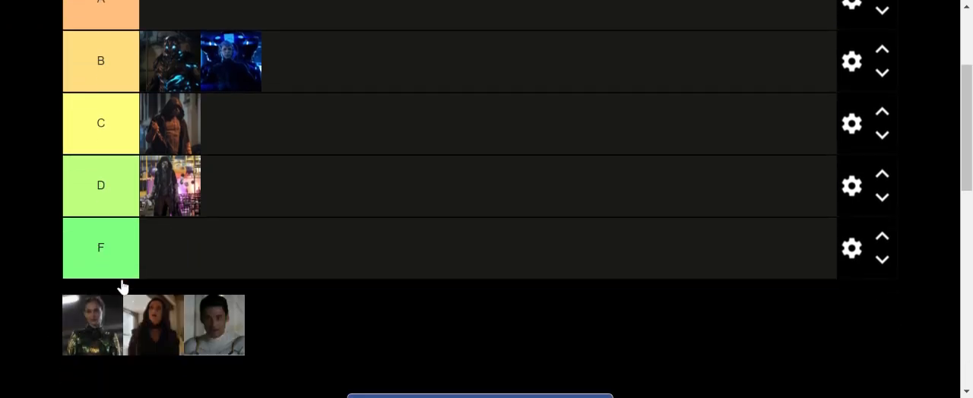
scroll("down", 3)
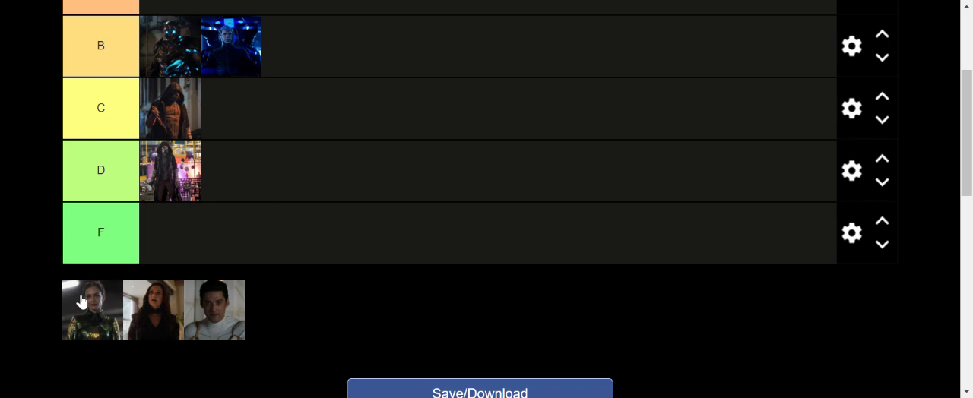
left_click_drag(92, 310, 280, 144)
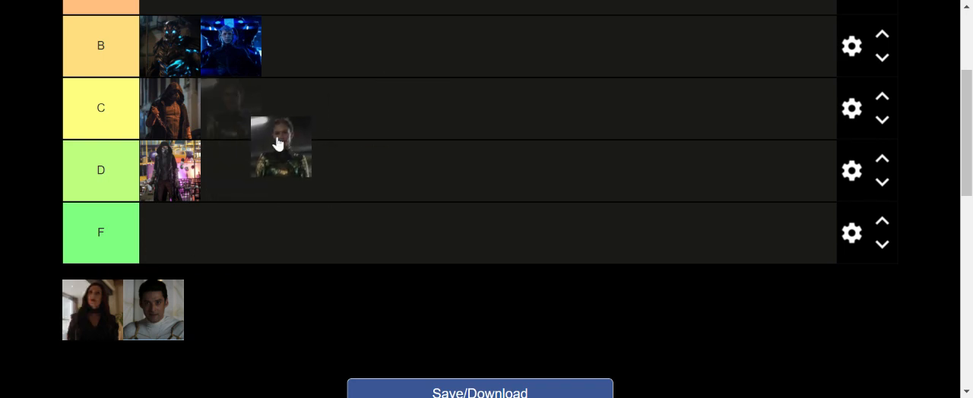
left_click_drag(279, 148, 232, 170)
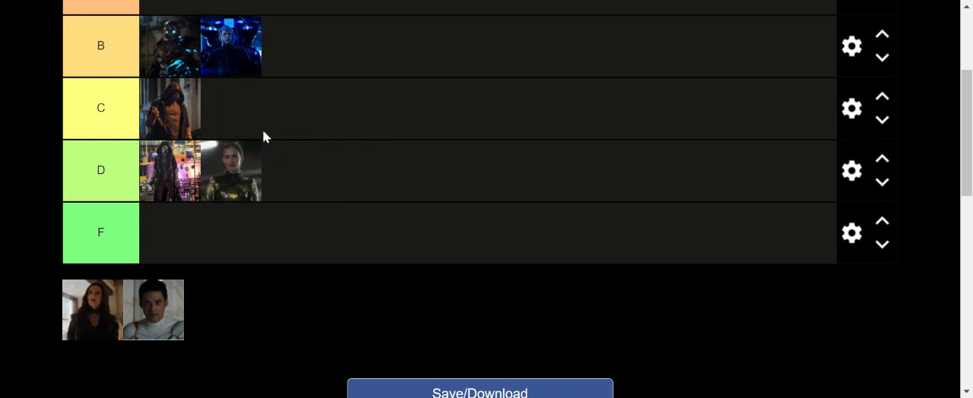
mouse_move(246, 156)
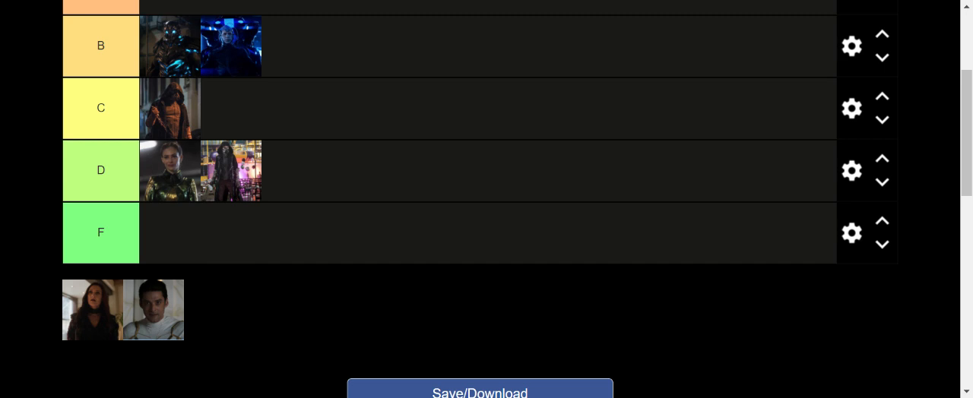
mouse_move(307, 162)
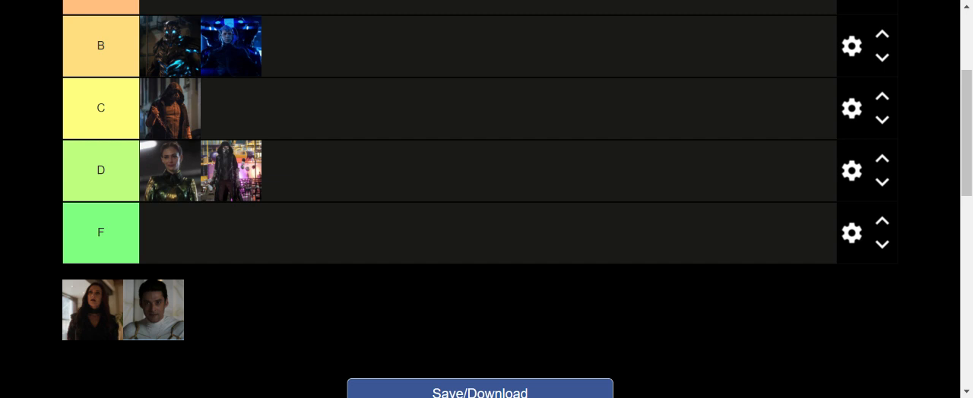
mouse_move(202, 213)
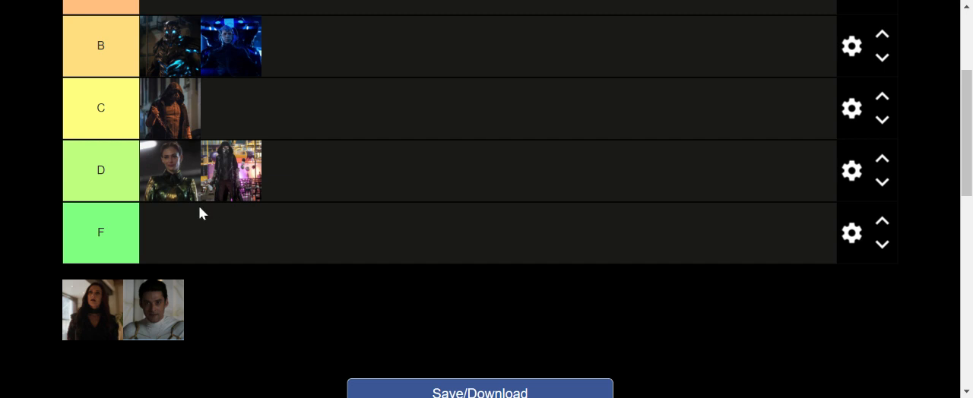
mouse_move(213, 134)
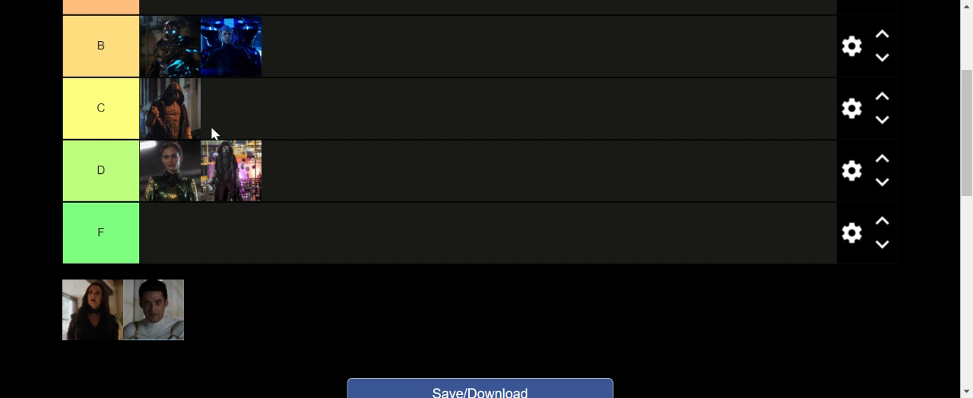
mouse_move(304, 134)
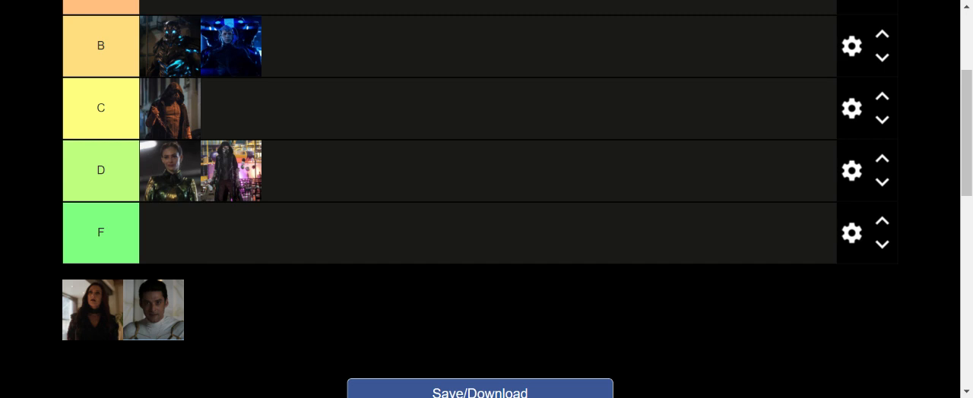
Step: Move the long-haired woman from the pool, via D, down into tier F
left_click_drag(92, 310, 285, 216)
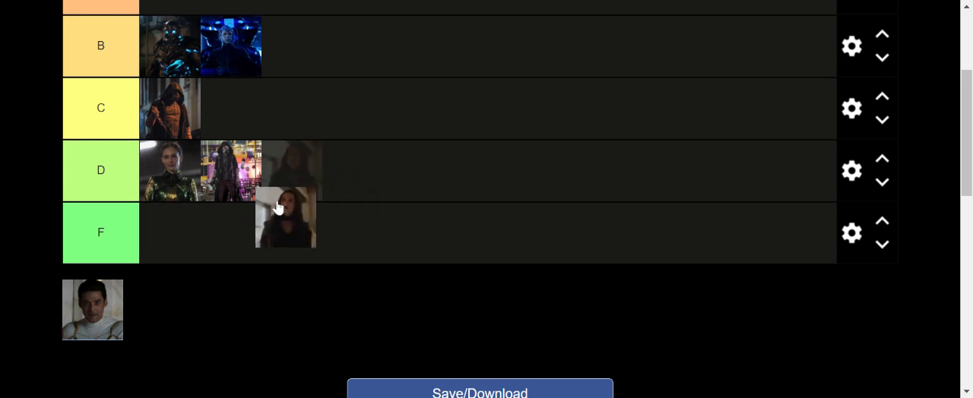
left_click_drag(286, 218, 292, 170)
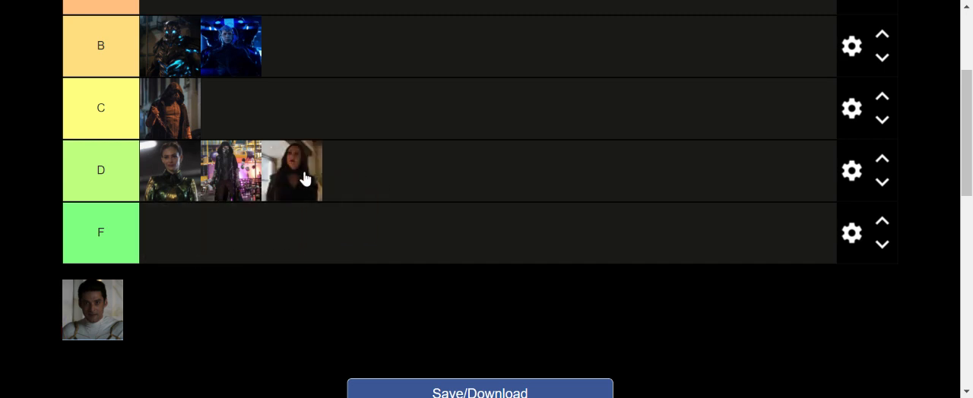
left_click_drag(292, 170, 170, 233)
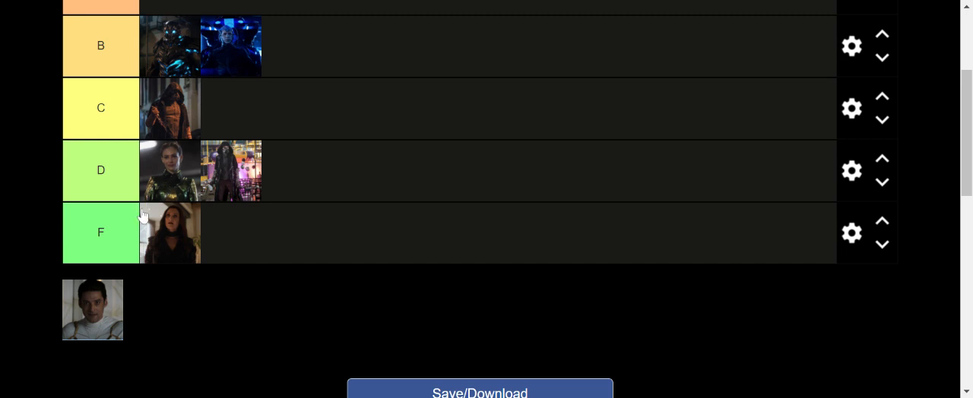
mouse_move(149, 204)
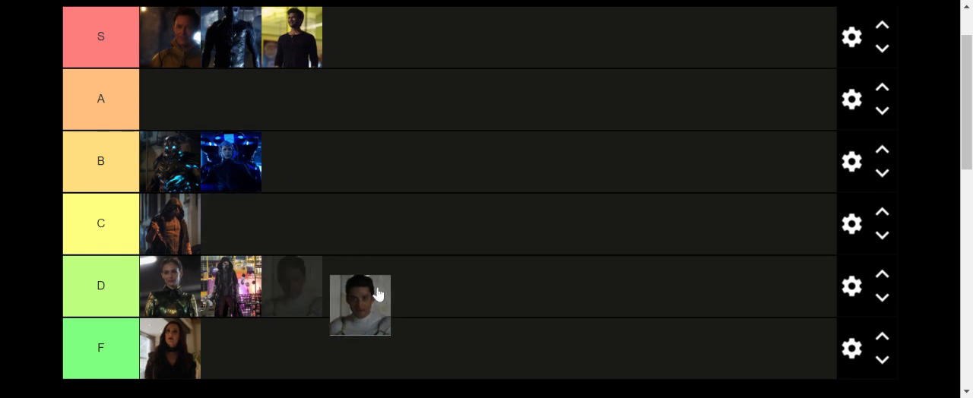
Step: Drag the man in white from the pool to the front of tier D
left_click_drag(359, 306, 292, 286)
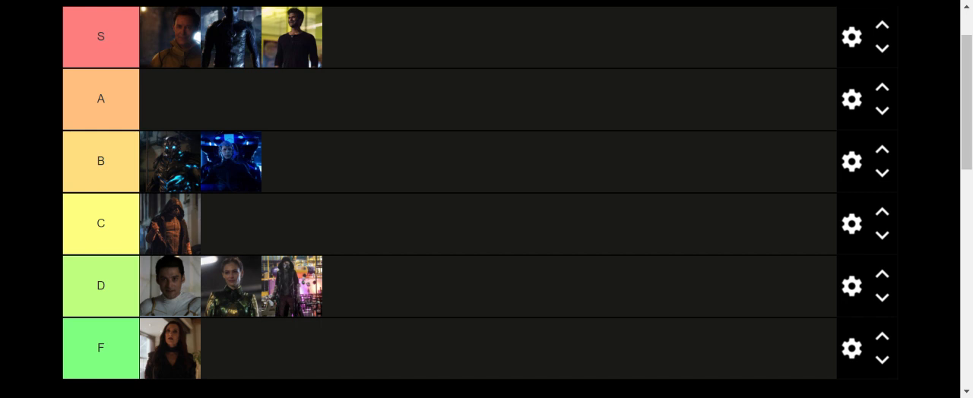
mouse_move(252, 186)
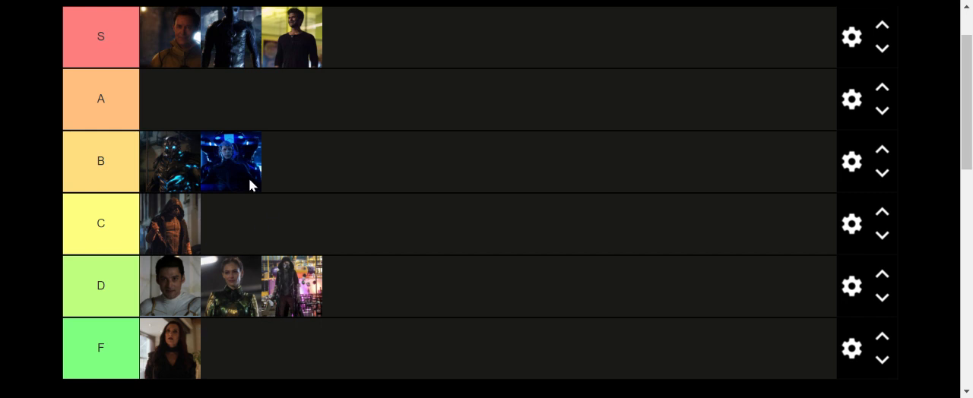
mouse_move(331, 85)
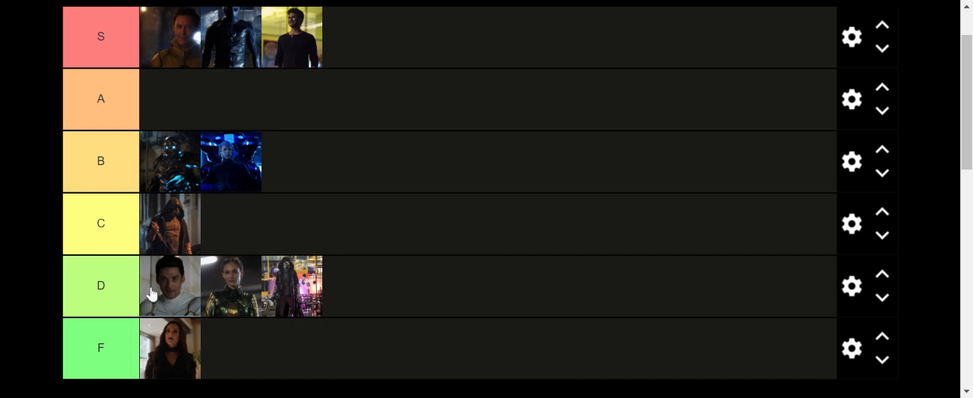
mouse_move(182, 245)
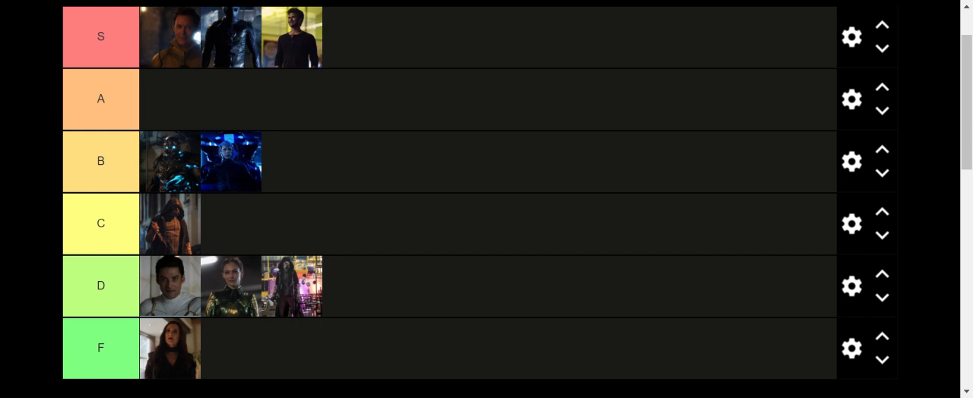
mouse_move(204, 307)
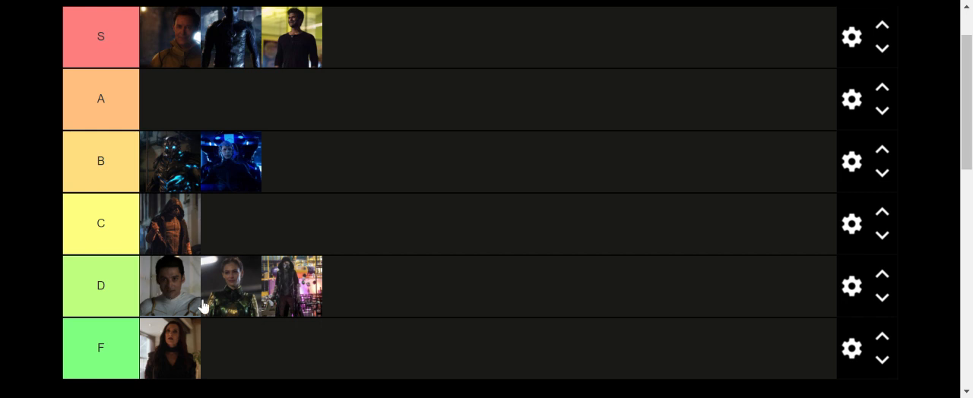
mouse_move(195, 295)
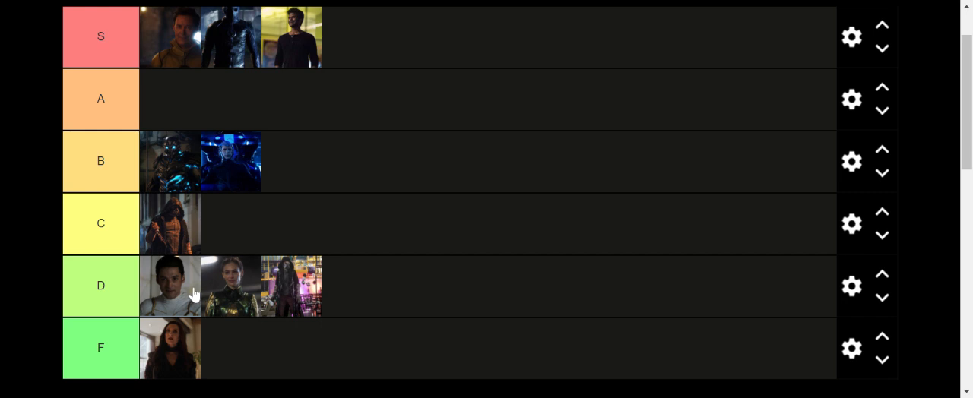
mouse_move(194, 295)
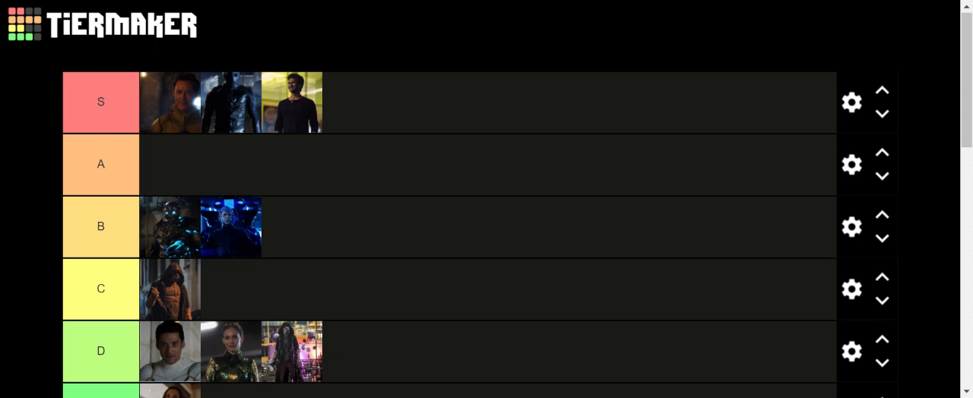
scroll("down", 3)
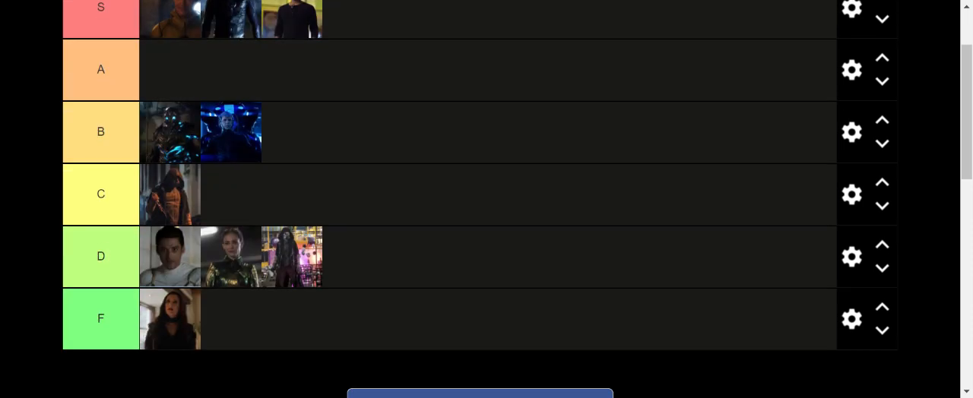
scroll("down", 3)
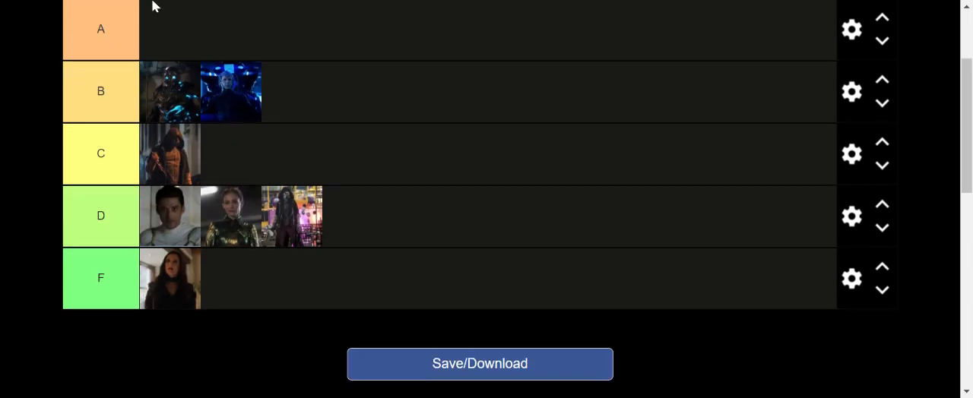